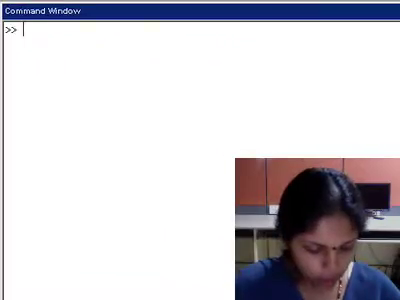
Launch the Window Design & Analysis Tool with the wintool command
type("wintool")
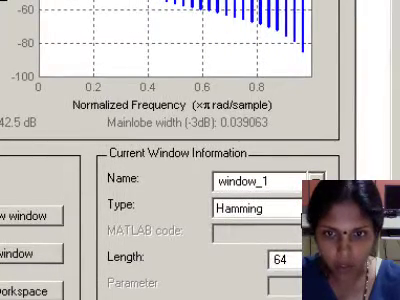
mouse_move(152, 216)
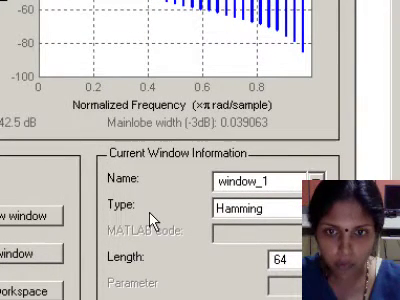
mouse_move(190, 176)
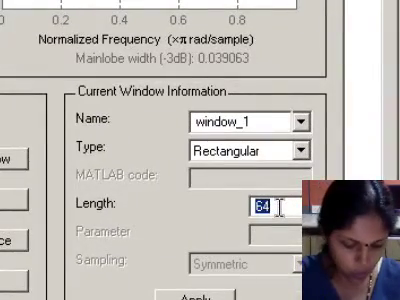
Give window_1 a length of 100 samples and apply it
type("100")
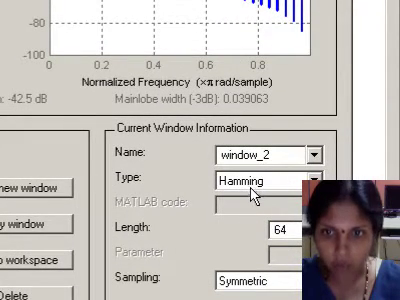
mouse_move(262, 232)
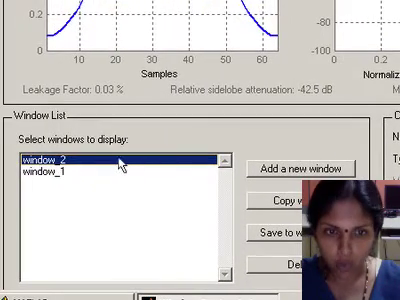
mouse_move(104, 176)
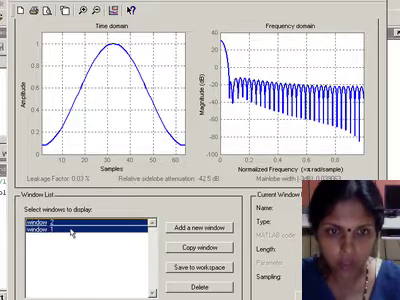
Select window_1 and window_2 together in the Window List to overlay their plots
left_click(40, 228)
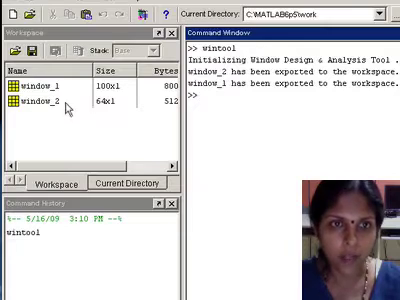
Show the Command Window alone with the export messages for both windows
left_click(40, 88)
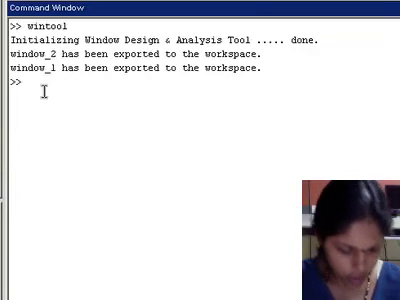
Print window_1 at the prompt, displaying its column of ones
type("win")
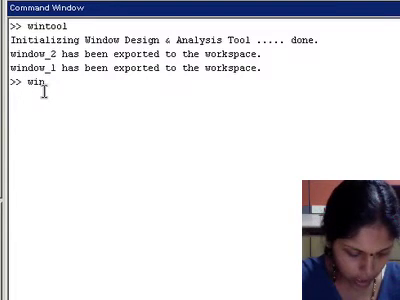
type("dow_")
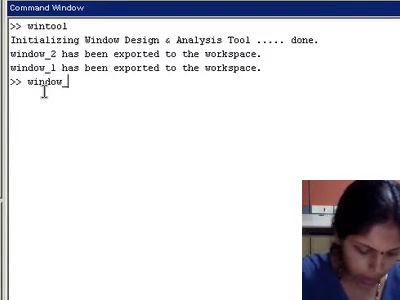
type("1")
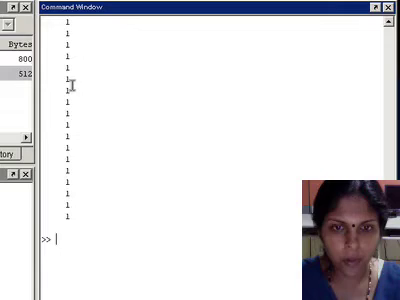
type("window_1")
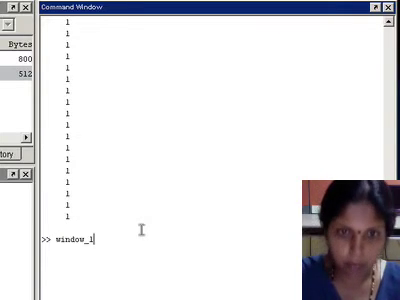